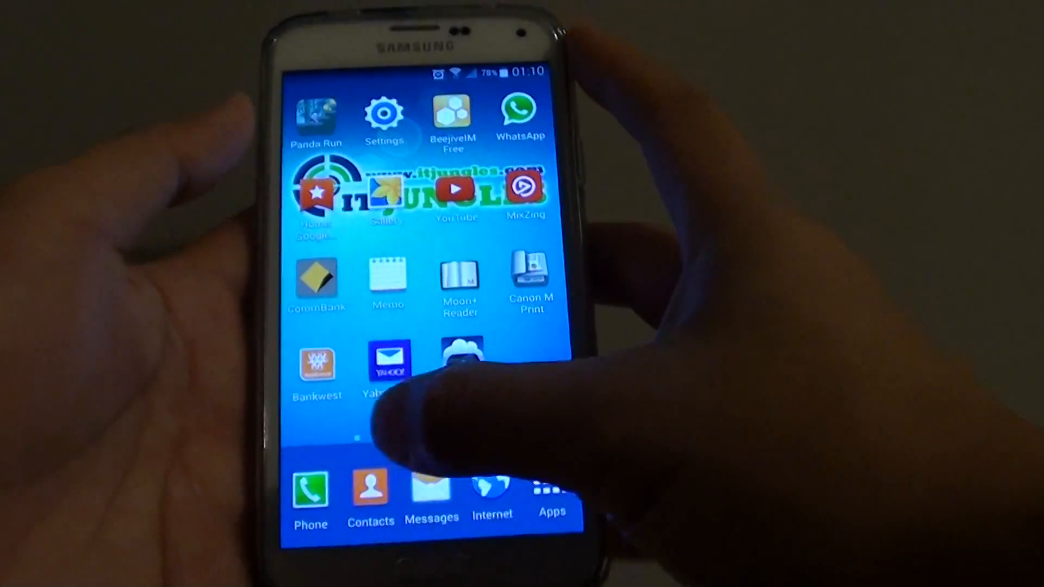
- Launch Messages from the dock and show the conversation list's overflow menu
{"action": "left_click", "coordinate": [432, 490]}
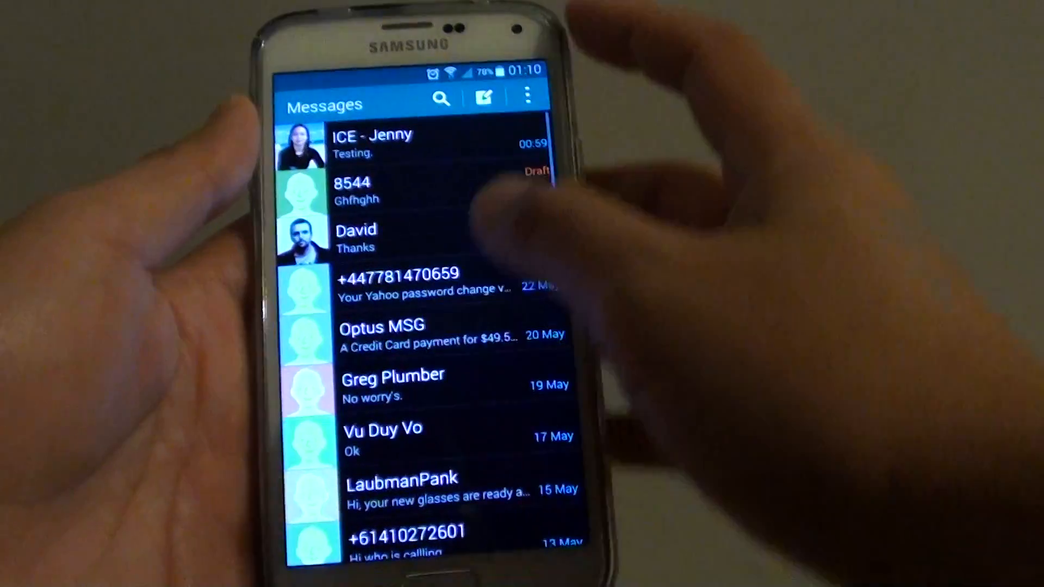
{"action": "left_click", "coordinate": [529, 95]}
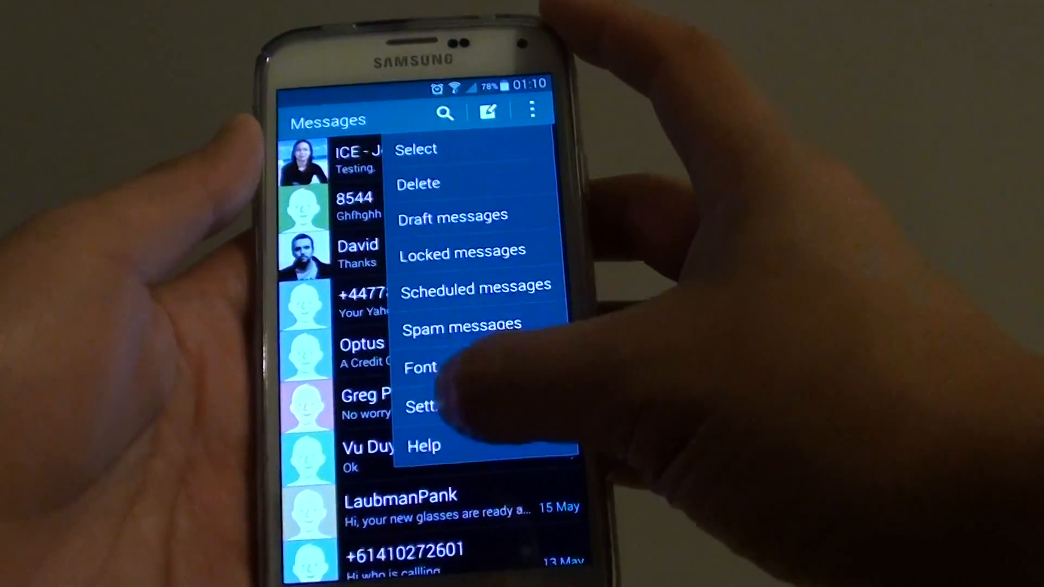
- In Settings, switch on Delay message sending and show the 3-30 second delay choices
{"action": "left_click", "coordinate": [423, 406]}
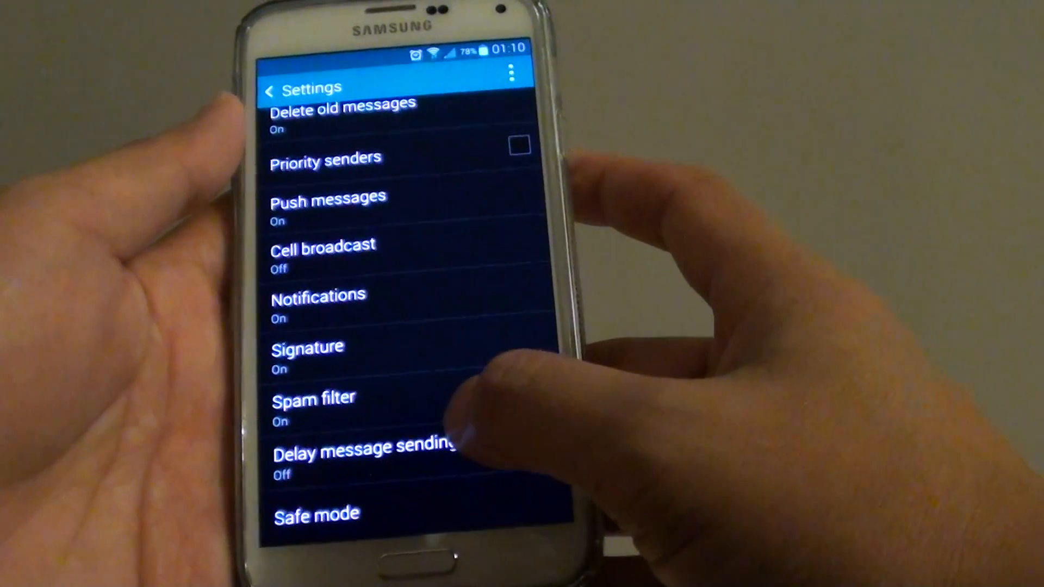
{"action": "left_click", "coordinate": [366, 452]}
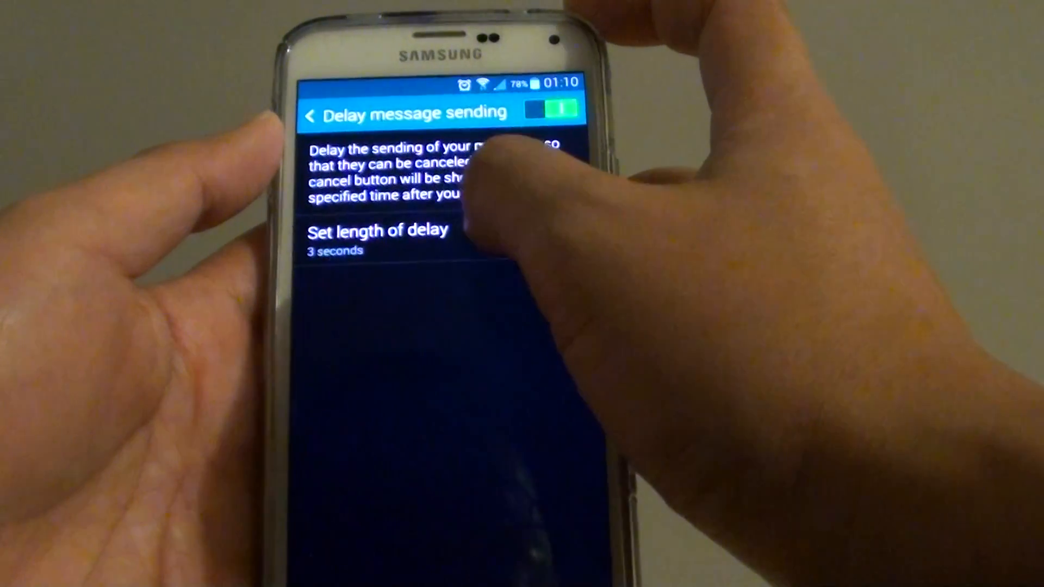
{"action": "left_click", "coordinate": [377, 230]}
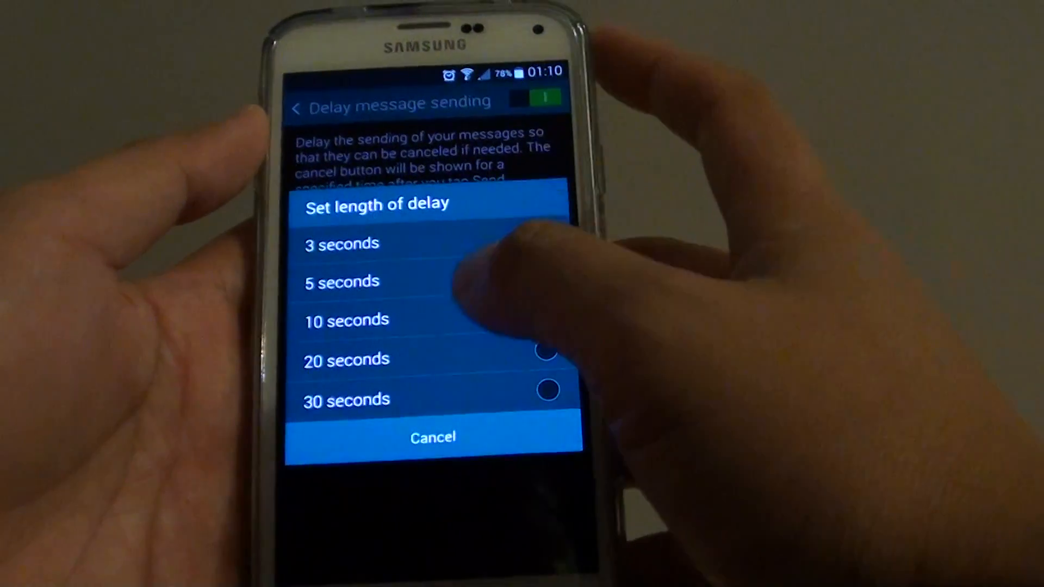